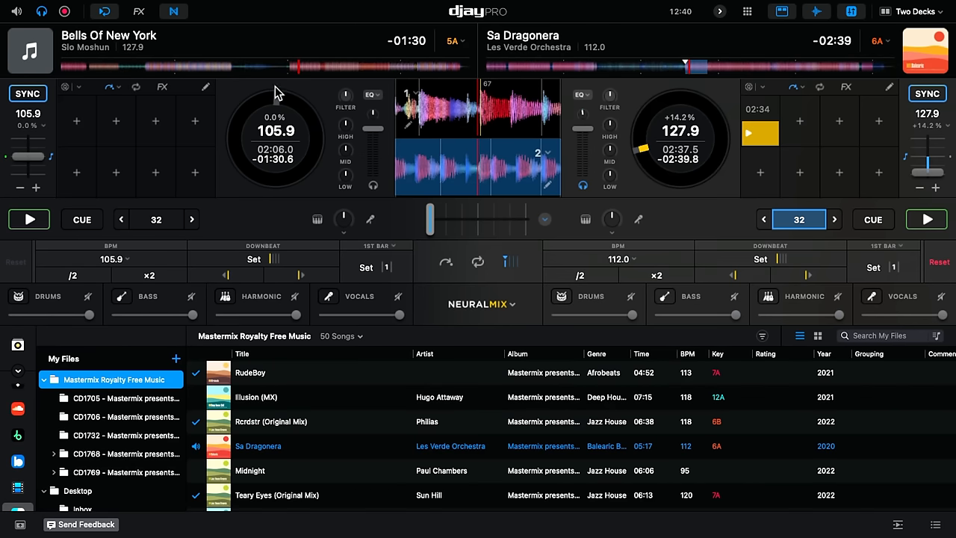
pyautogui.moveTo(248, 54)
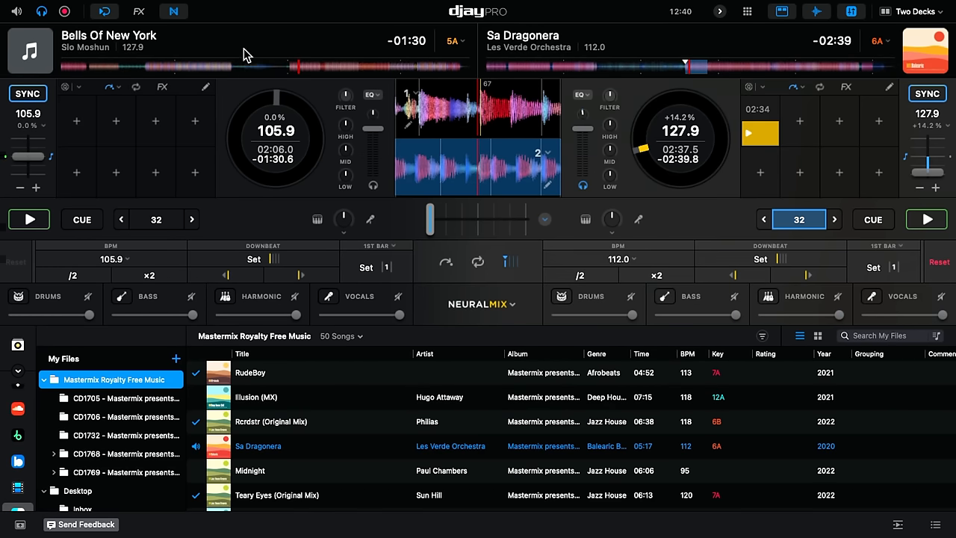
pyautogui.moveTo(293, 81)
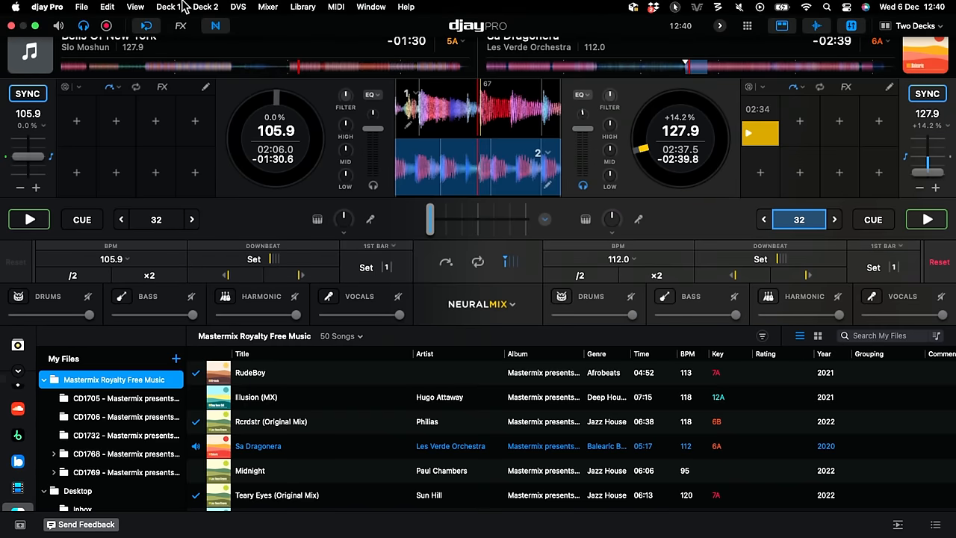
# Step: Place the scrolling waveforms at the Top via the View > Waveforms setting
pyautogui.click(134, 6)
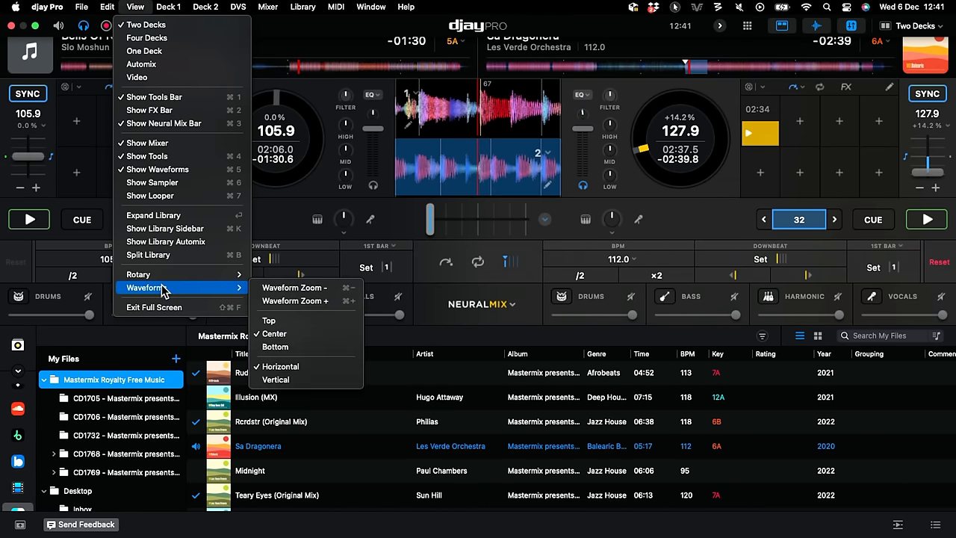
pyautogui.moveTo(275, 320)
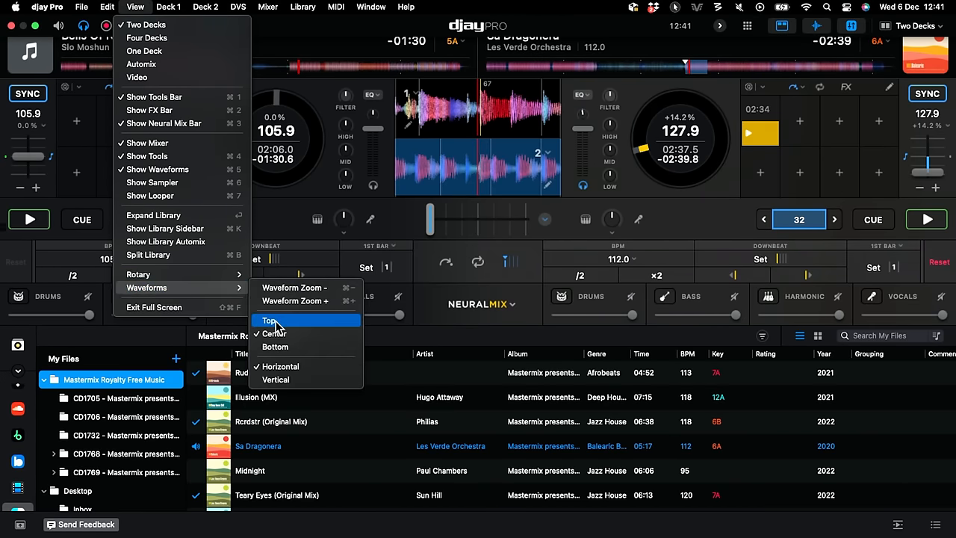
pyautogui.click(268, 320)
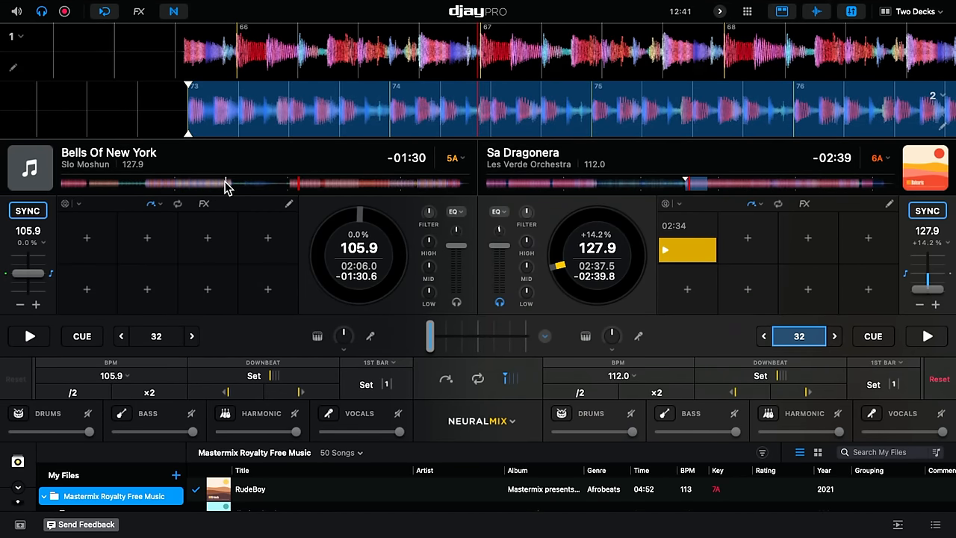
# Step: Jump Bells Of New York to new playback points while bringing it to 105.9 BPM
pyautogui.click(27, 209)
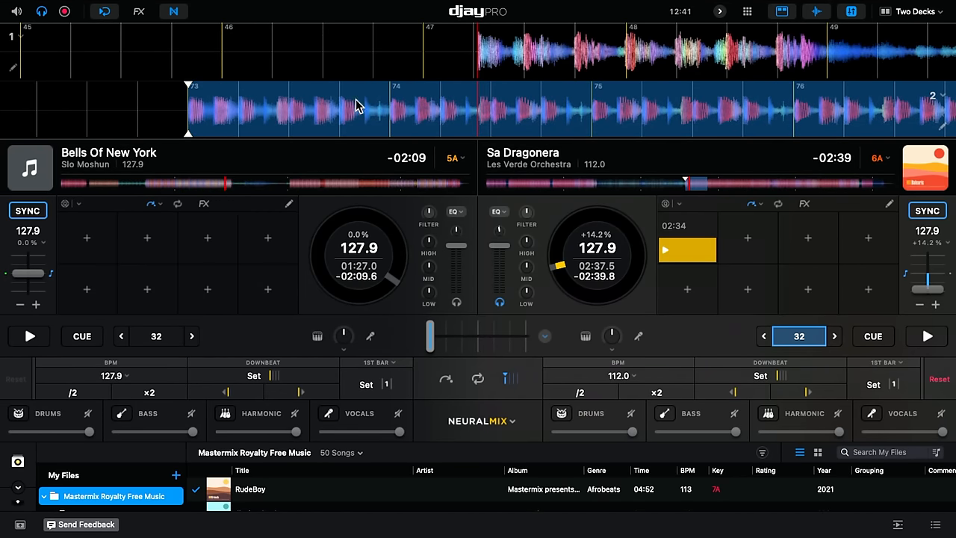
pyautogui.moveTo(230, 191)
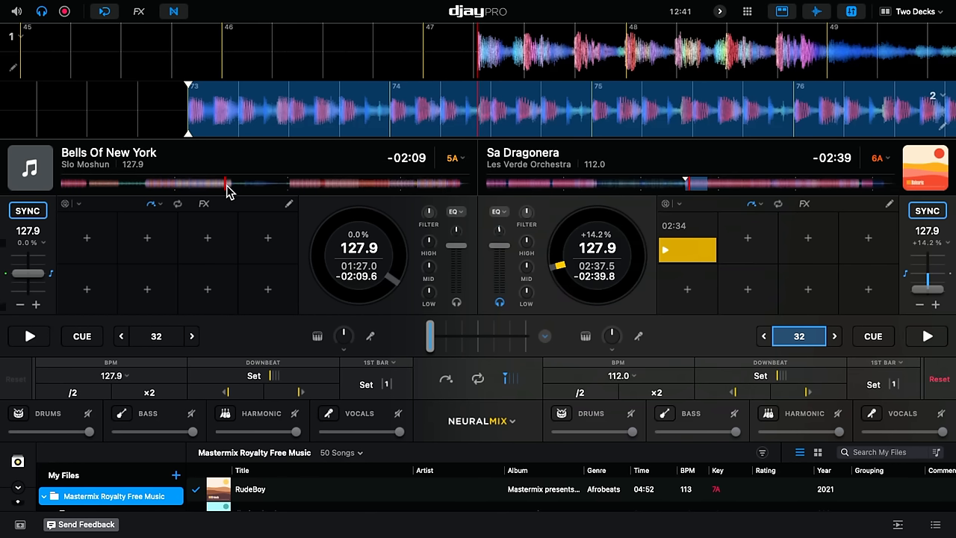
pyautogui.moveTo(427, 22)
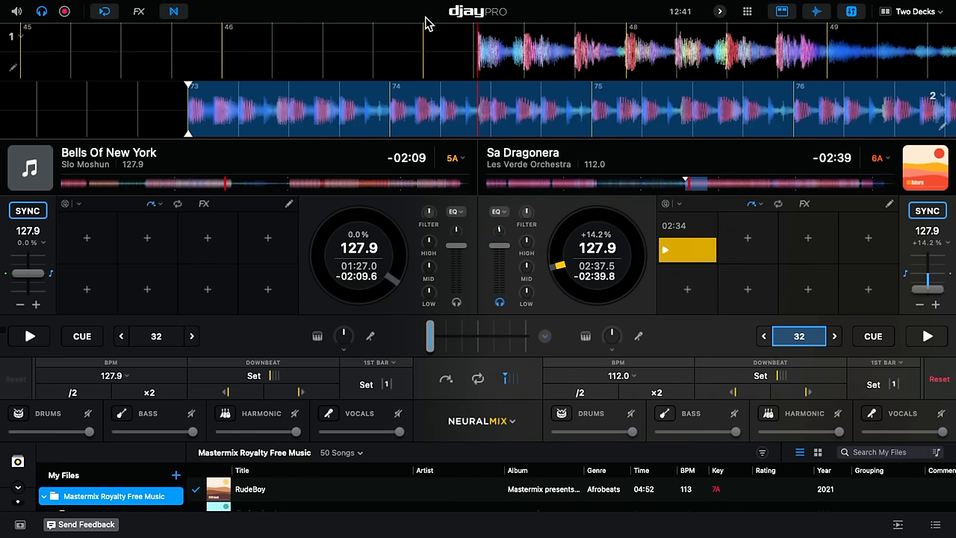
pyautogui.moveTo(321, 93)
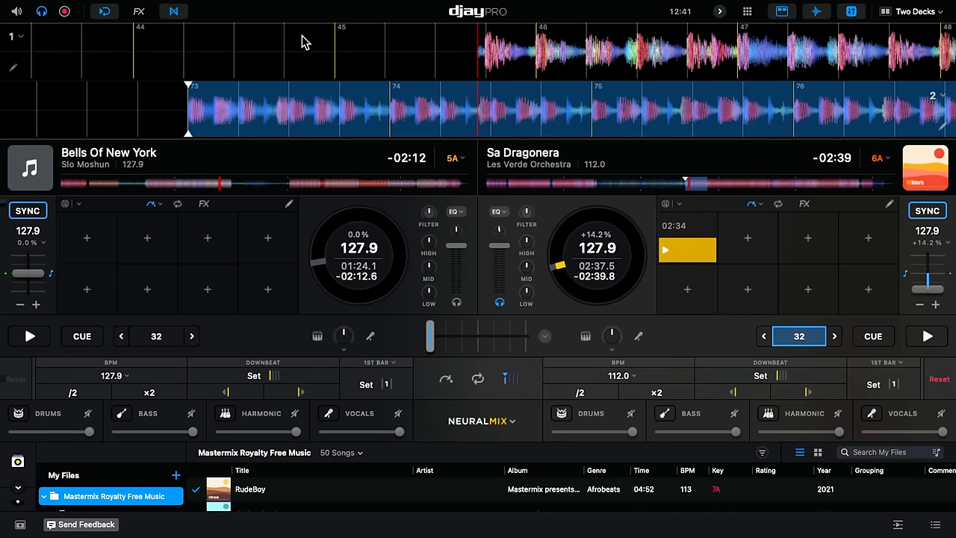
pyautogui.moveTo(454, 125)
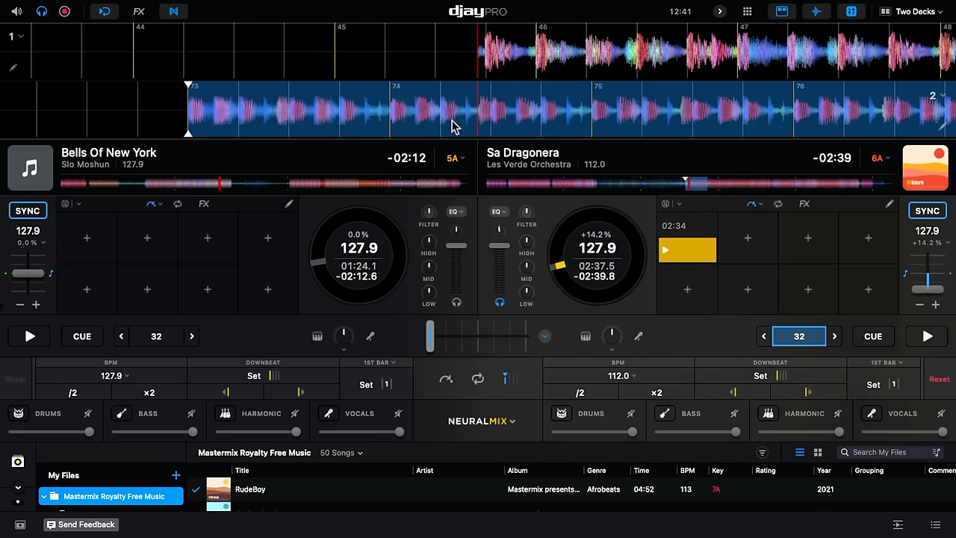
pyautogui.moveTo(251, 195)
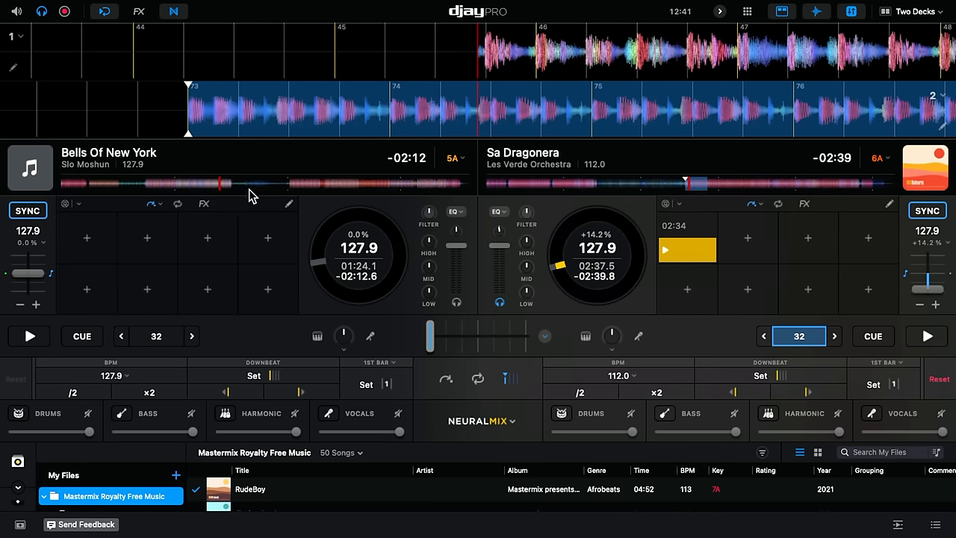
pyautogui.moveTo(289, 196)
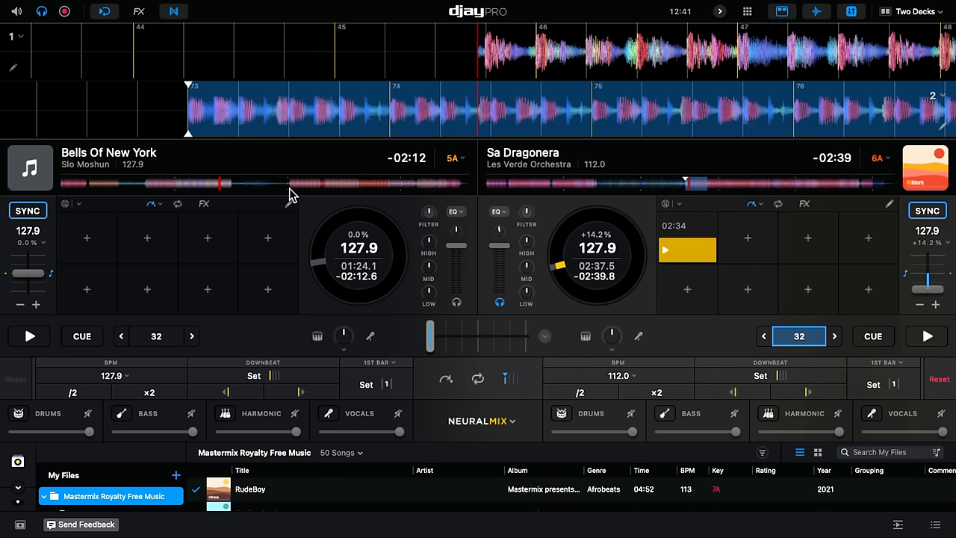
pyautogui.moveTo(304, 194)
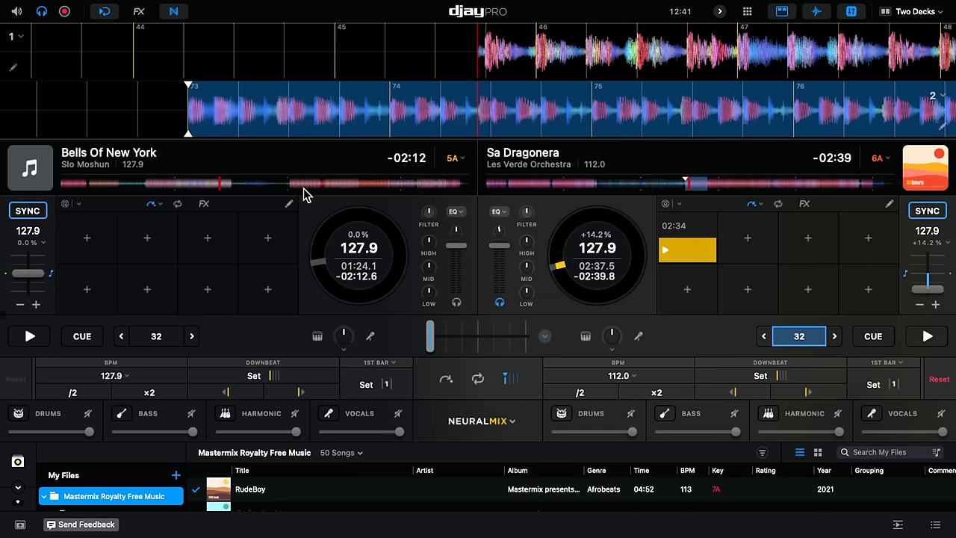
pyautogui.click(30, 334)
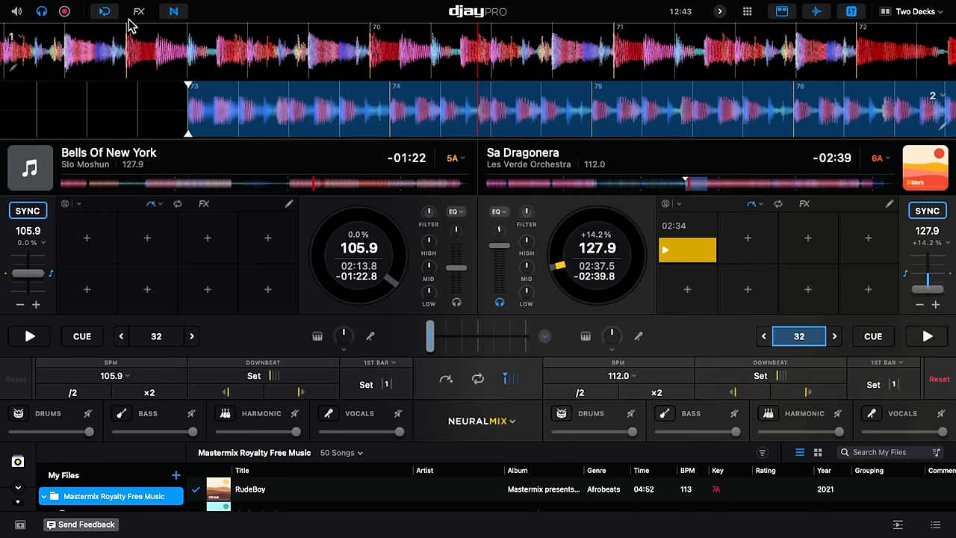
pyautogui.moveTo(112, 57)
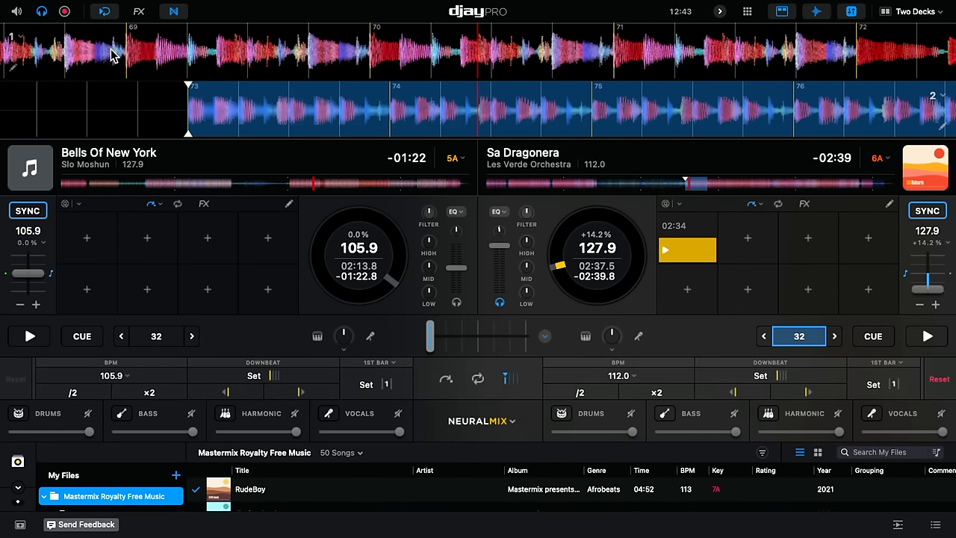
pyautogui.moveTo(257, 407)
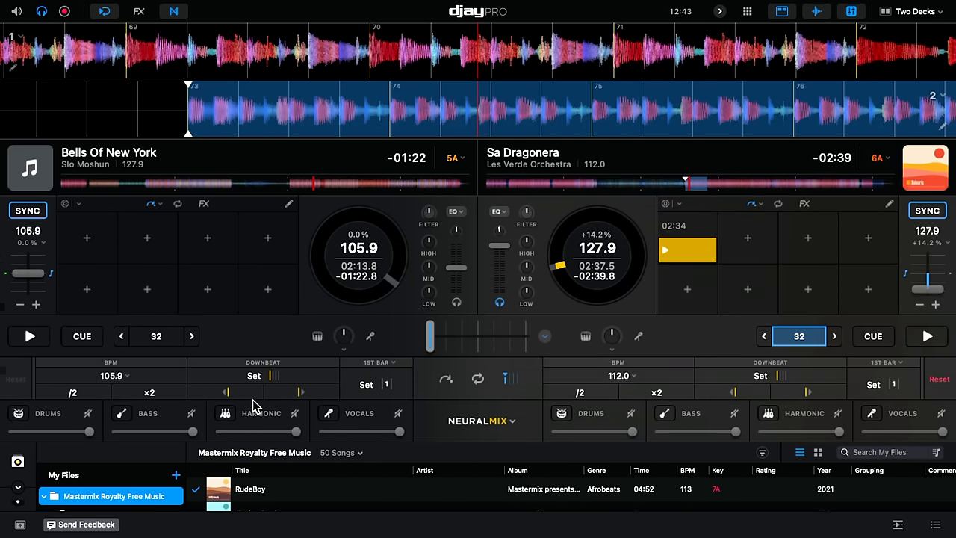
pyautogui.moveTo(157, 404)
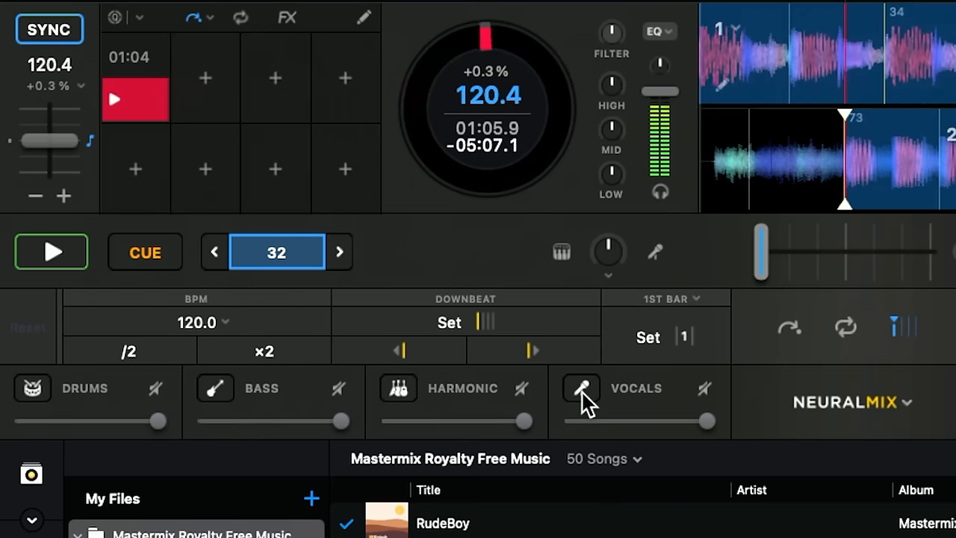
# Step: Toggle the Vocals part in the left deck's Neural Mix stem controls
pyautogui.click(581, 388)
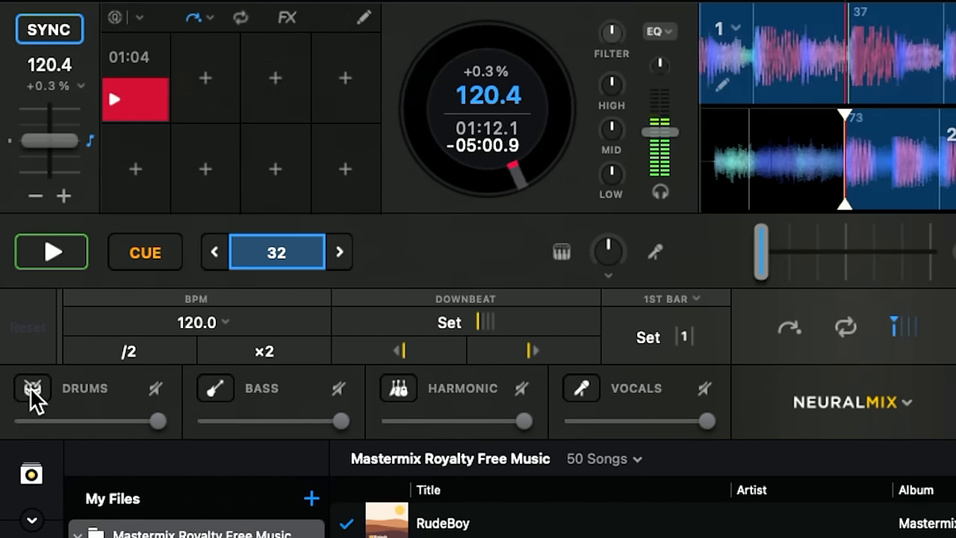
# Step: Activate the Drums part in deck 1's Neural Mix
pyautogui.click(32, 389)
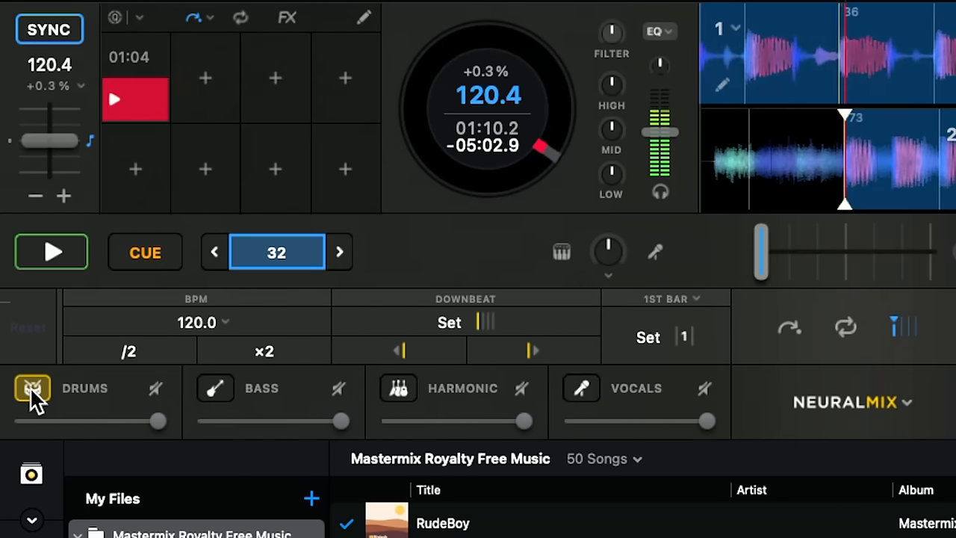
# Step: Deactivate Drums and activate Bass in deck 1's Neural Mix
pyautogui.click(215, 388)
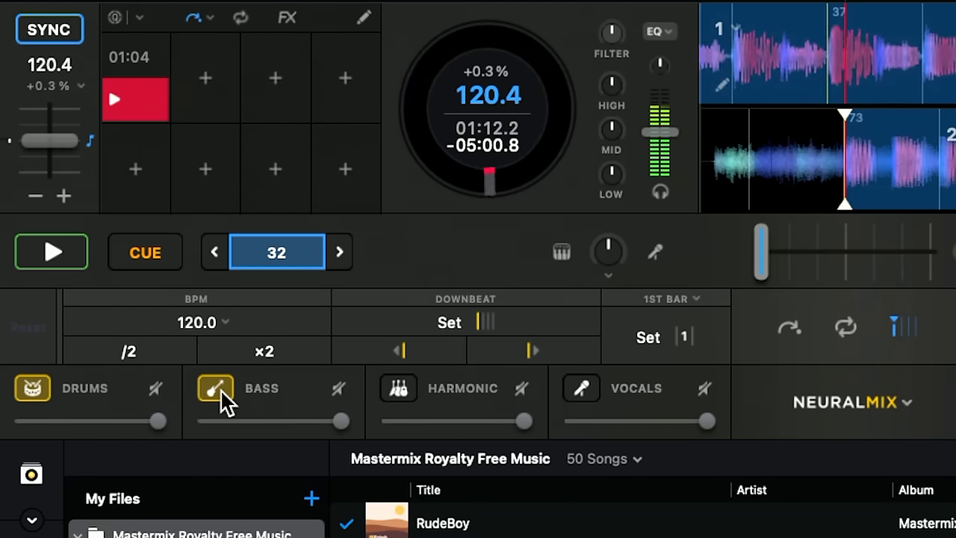
pyautogui.click(31, 388)
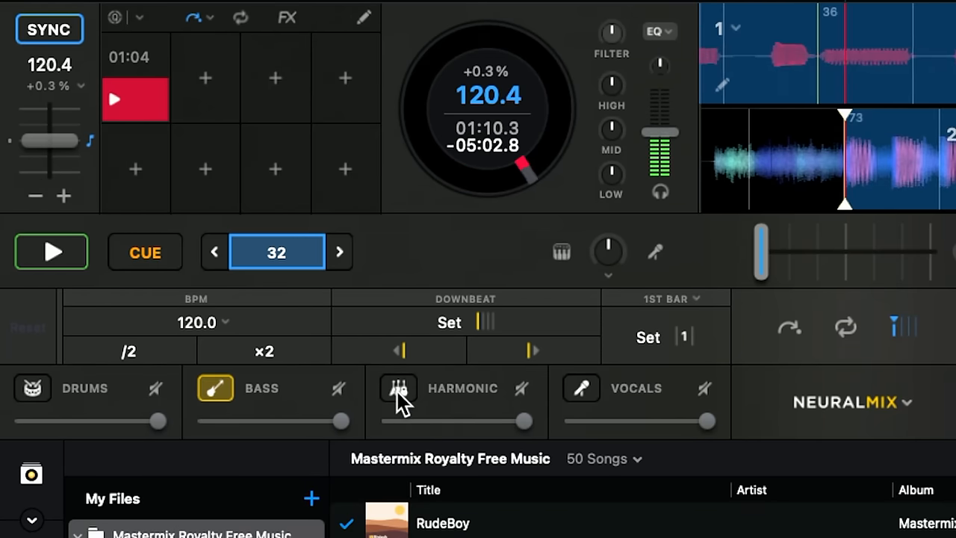
# Step: Activate the Harmonic part alongside Bass in deck 1's Neural Mix
pyautogui.click(399, 388)
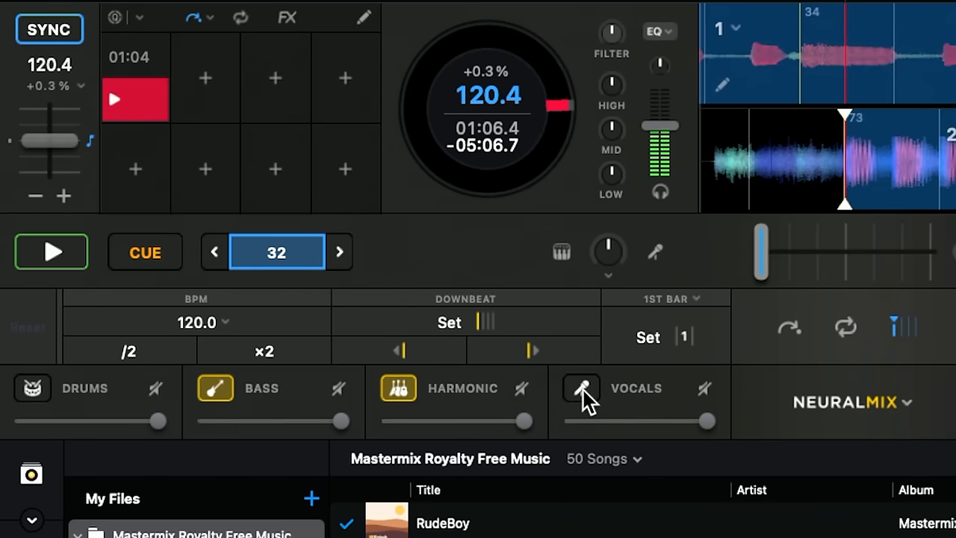
pyautogui.click(582, 388)
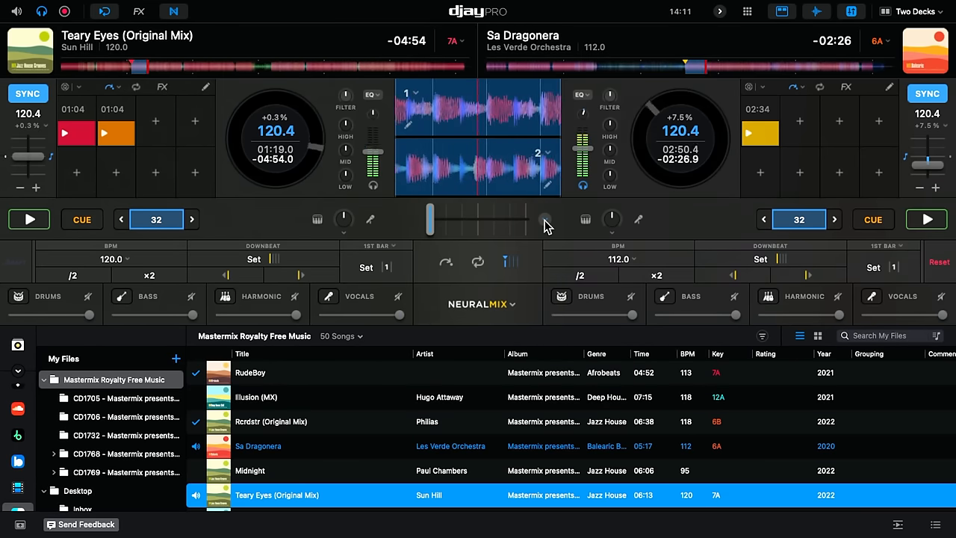
# Step: Show the Crossfader FX menu with effects enabled and EQ selected
pyautogui.click(545, 218)
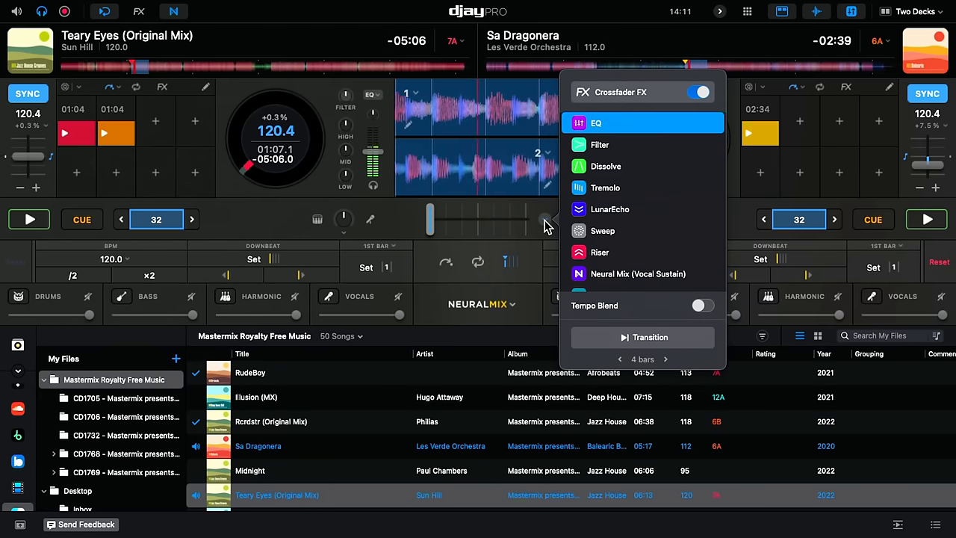
pyautogui.moveTo(639, 208)
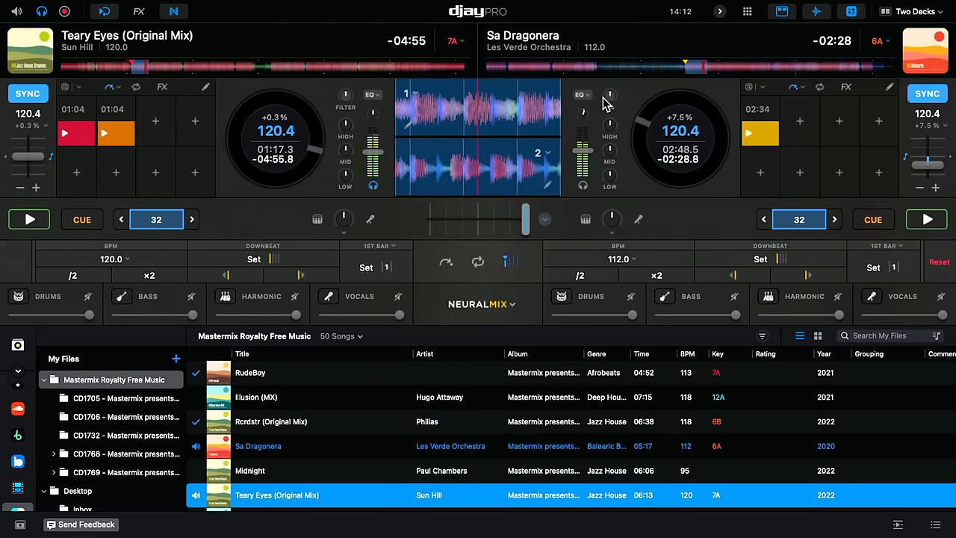
pyautogui.click(583, 95)
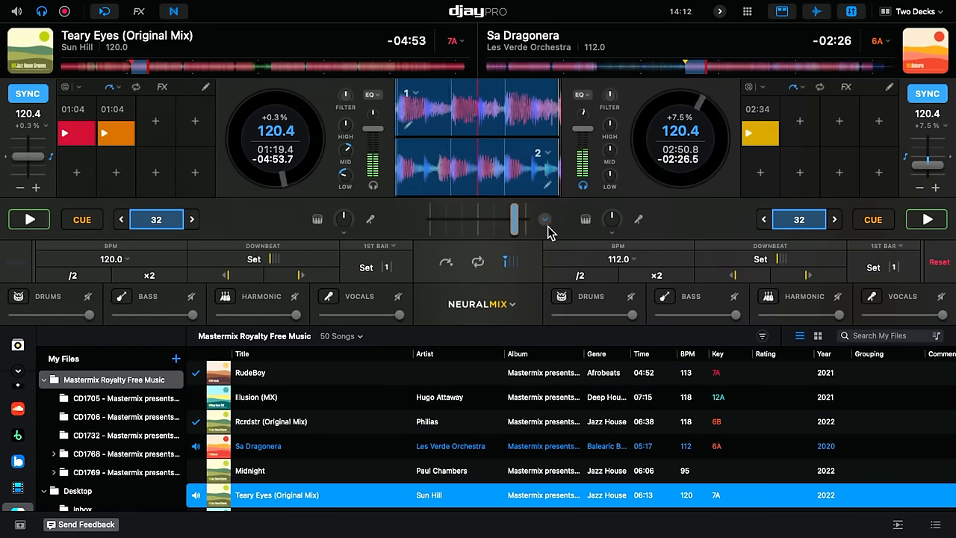
# Step: Swing the crossfader fully left to Teary Eyes on deck 1
pyautogui.click(544, 218)
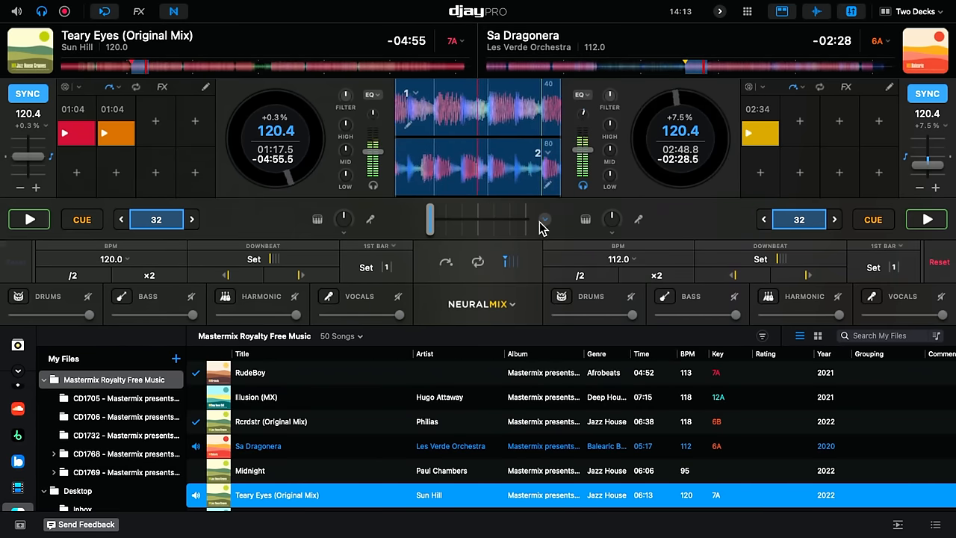
# Step: Return the crossfader to center so Teary Eyes and Sa Dragonera play evenly
pyautogui.click(543, 218)
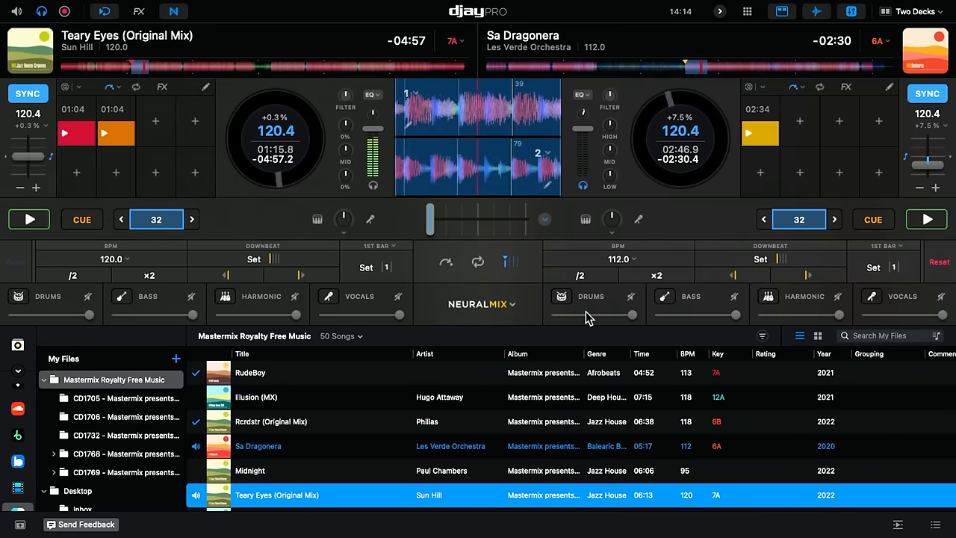
# Step: Move the crossfader right toward Sa Dragonera so the FX sweeps out Teary Eyes
pyautogui.click(543, 218)
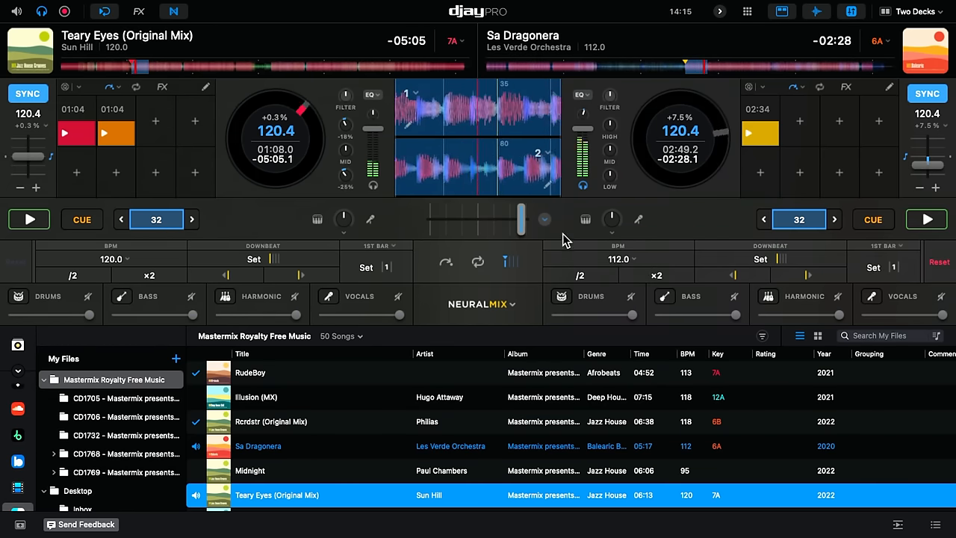
# Step: Move the crossfader fully left so the mix returns to Teary Eyes at 120.4 BPM
pyautogui.click(544, 218)
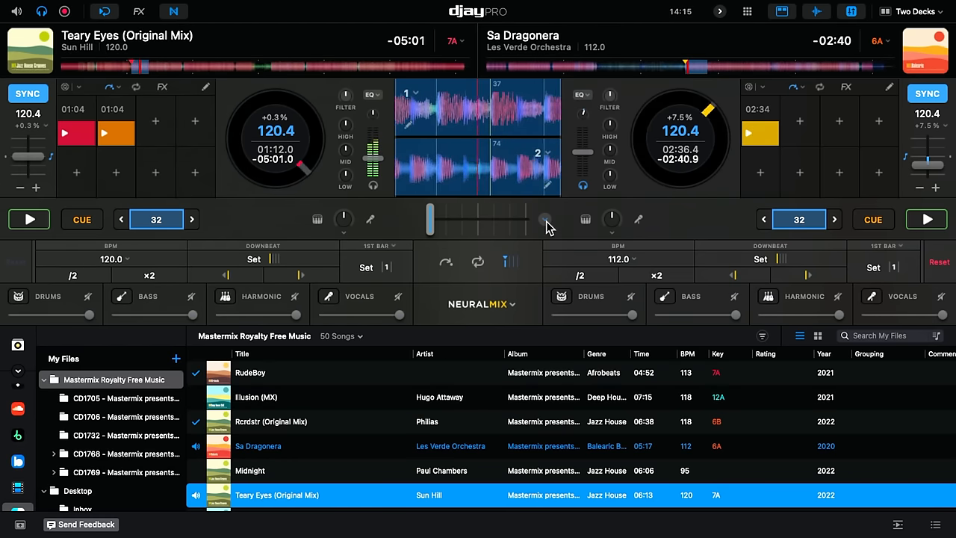
# Step: Engage Tempo Blend crossfader mode so both decks lock to Teary Eyes' 120.0 BPM
pyautogui.click(545, 218)
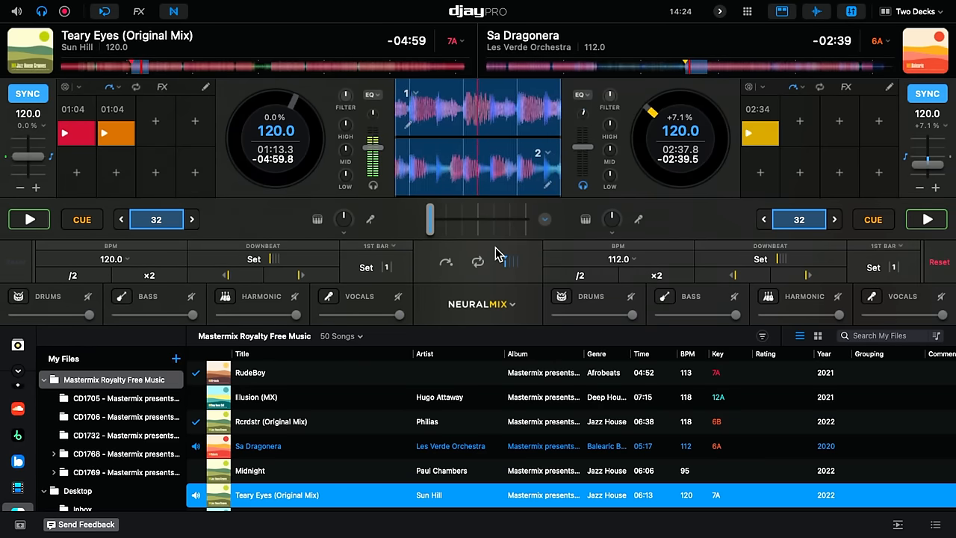
# Step: Sweep the crossfader to Sa Dragonera (tempo drops toward 112 BPM) and back to Teary Eyes at 120 BPM
pyautogui.click(543, 218)
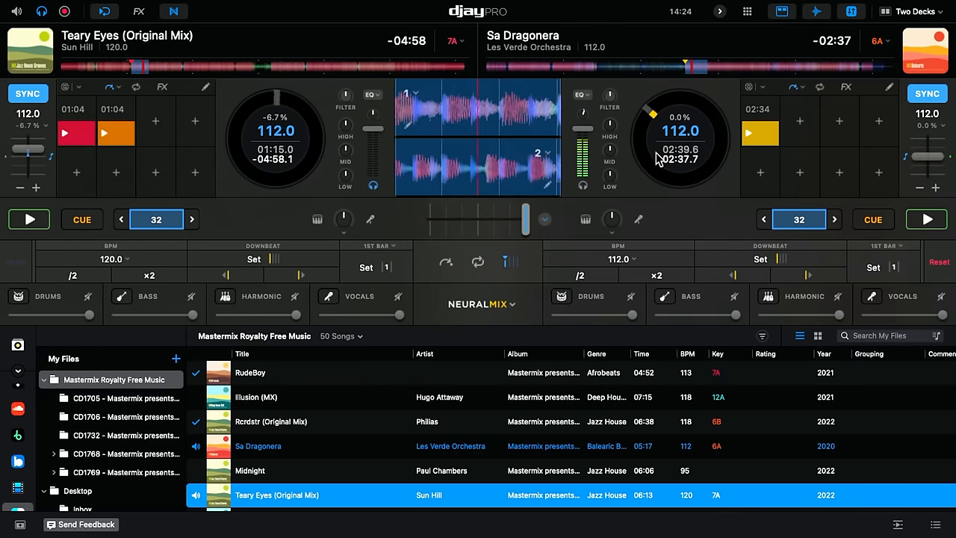
pyautogui.moveTo(525, 218); pyautogui.dragTo(463, 218)
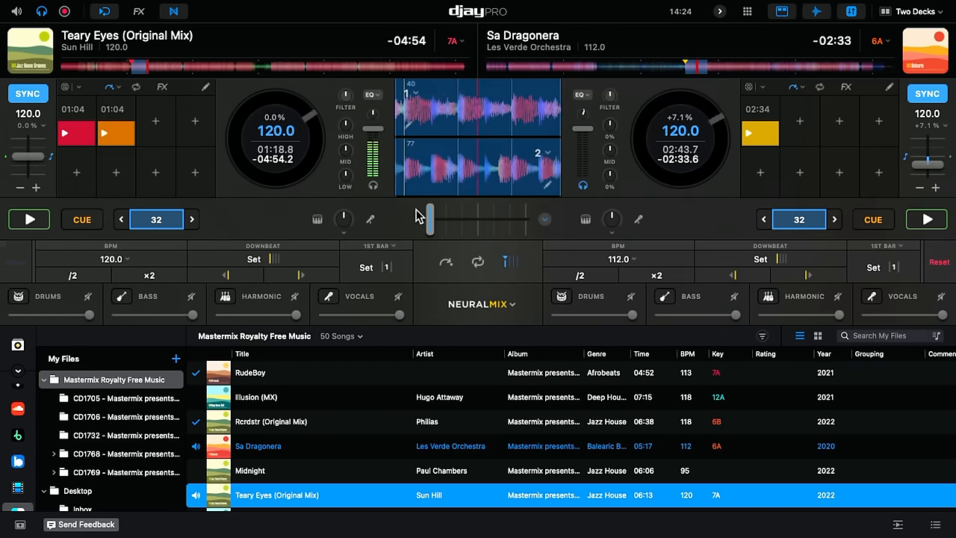
pyautogui.moveTo(430, 218); pyautogui.dragTo(505, 218)
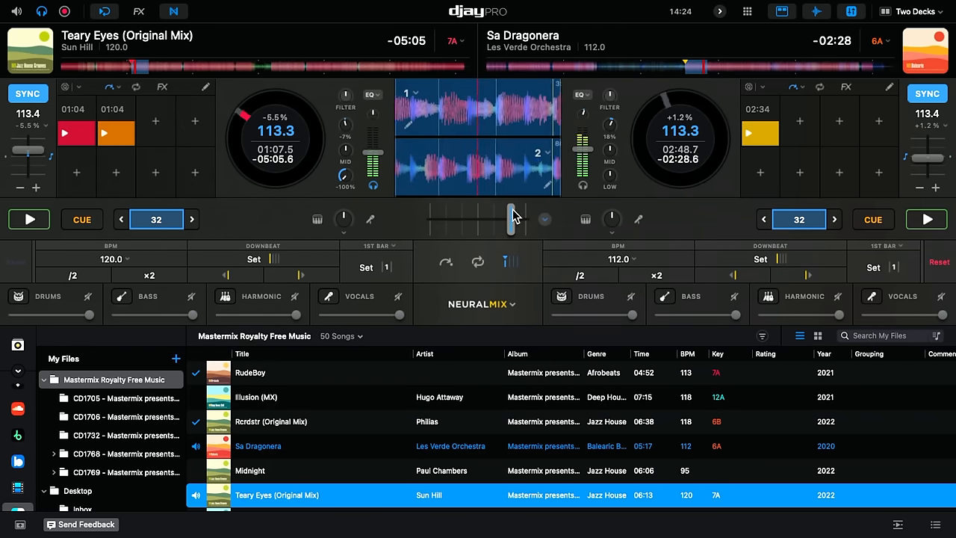
pyautogui.moveTo(511, 218); pyautogui.dragTo(455, 218)
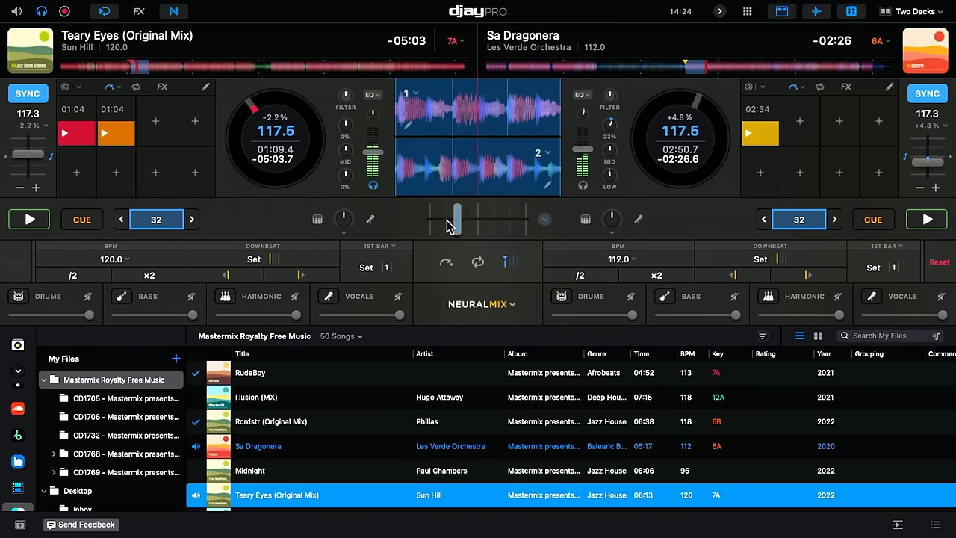
pyautogui.moveTo(456, 218); pyautogui.dragTo(430, 218)
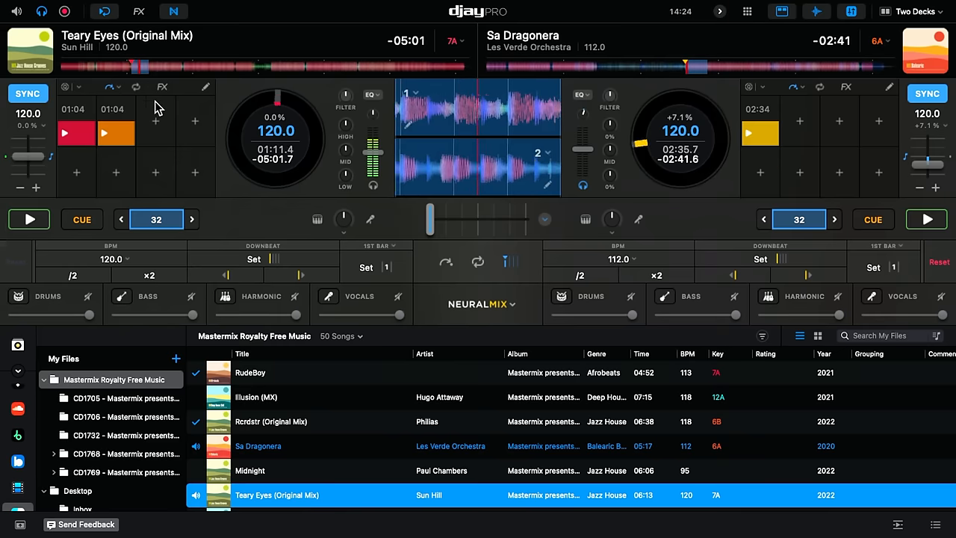